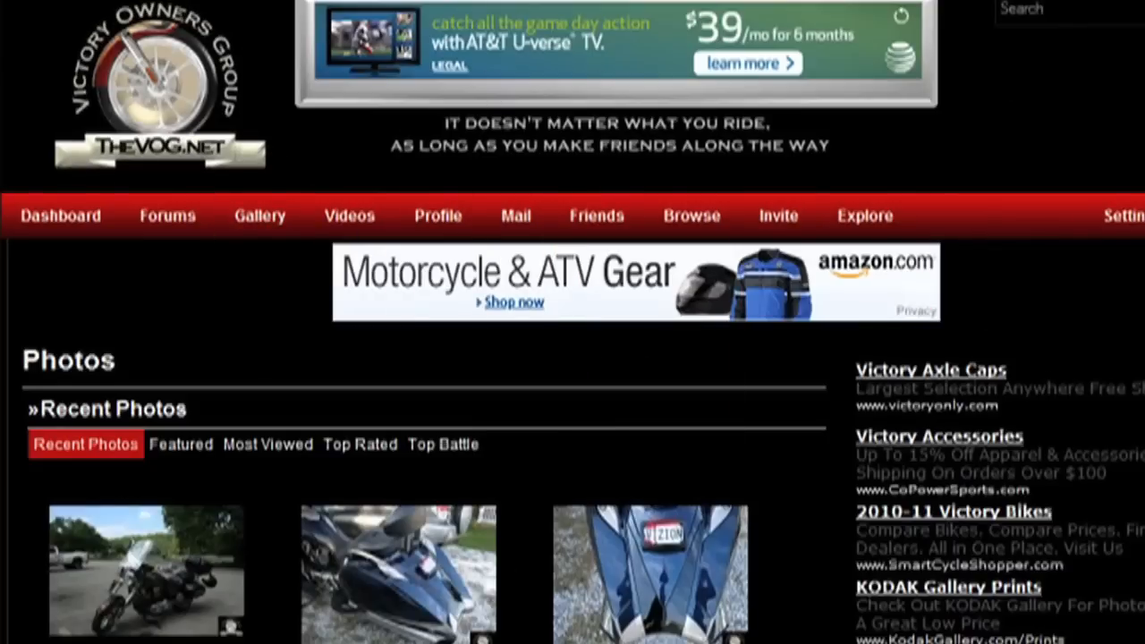
- Show the Andy's Big Bike mini-bike photo on its own page with its action links
{"action": "scroll", "scroll_direction": "down", "scroll_amount": 3}
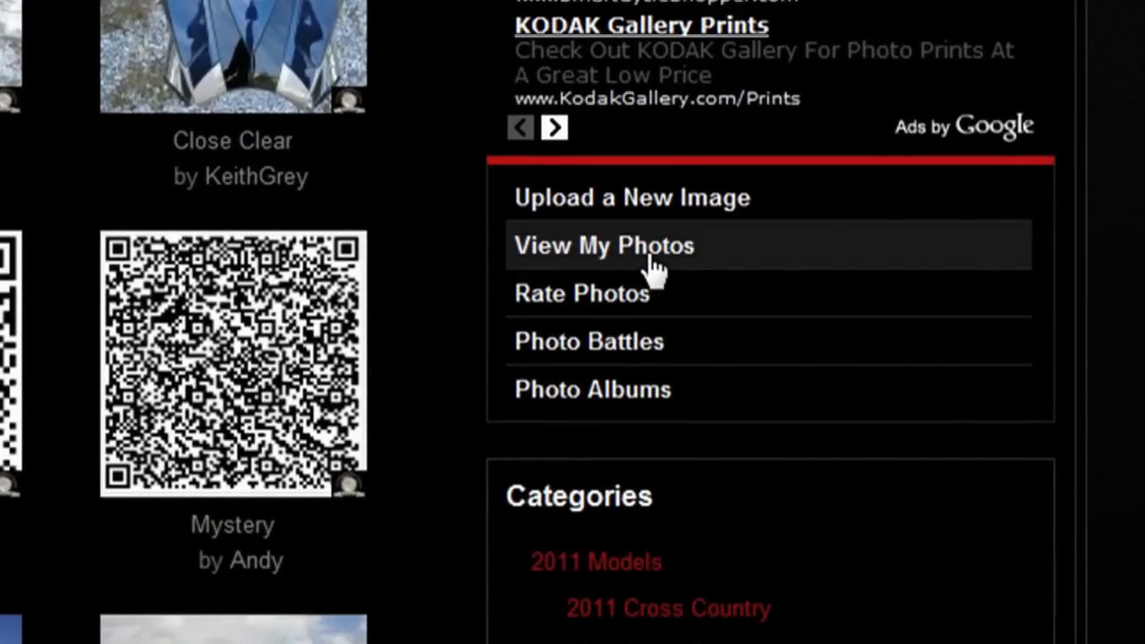
{"action": "left_click", "coordinate": [603, 245]}
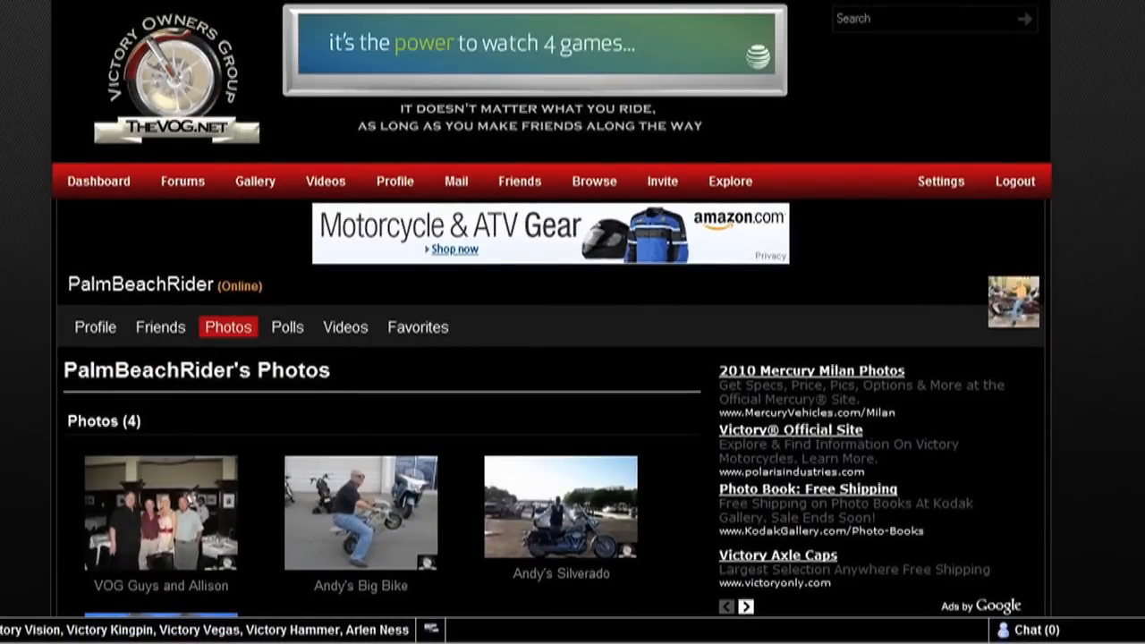
{"action": "scroll", "scroll_direction": "down", "scroll_amount": 3}
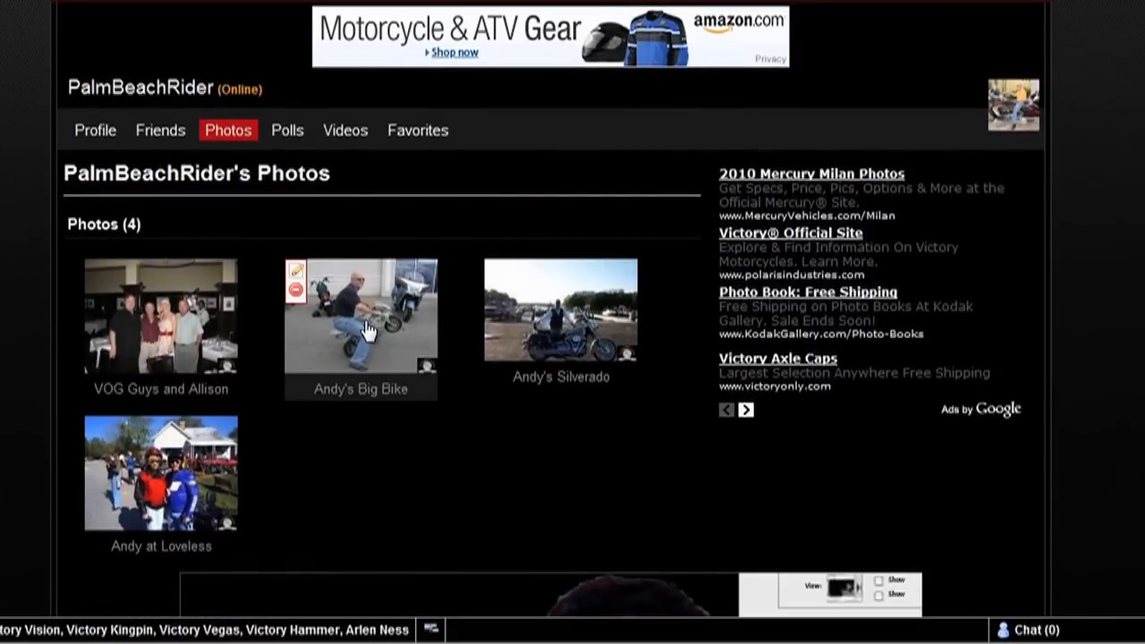
{"action": "left_click", "coordinate": [361, 313]}
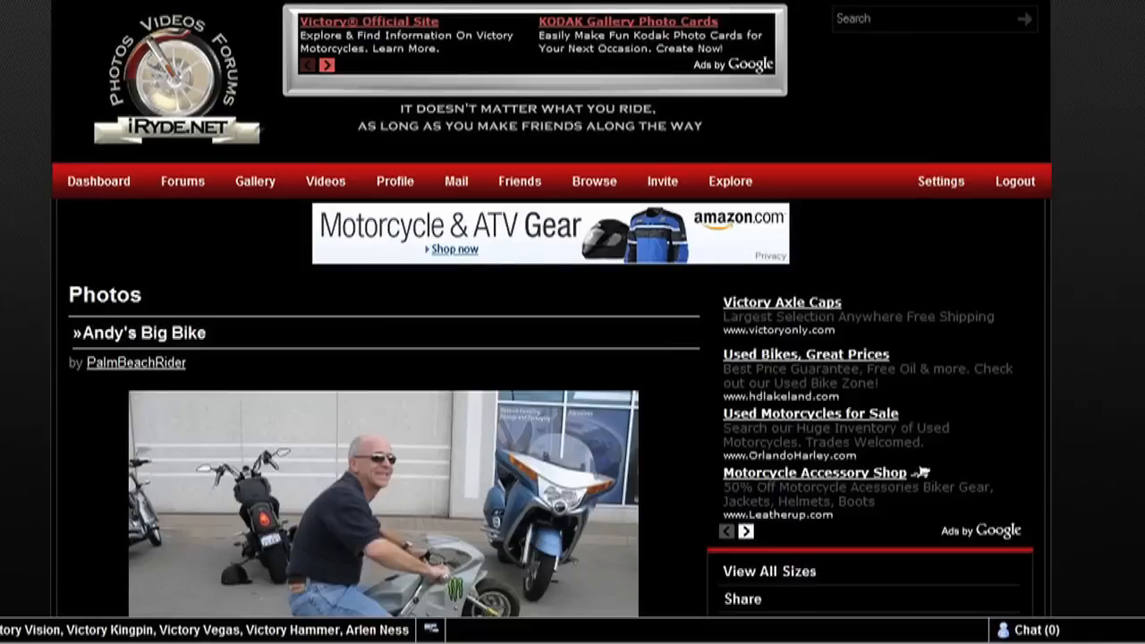
{"action": "scroll", "scroll_direction": "down", "scroll_amount": 3}
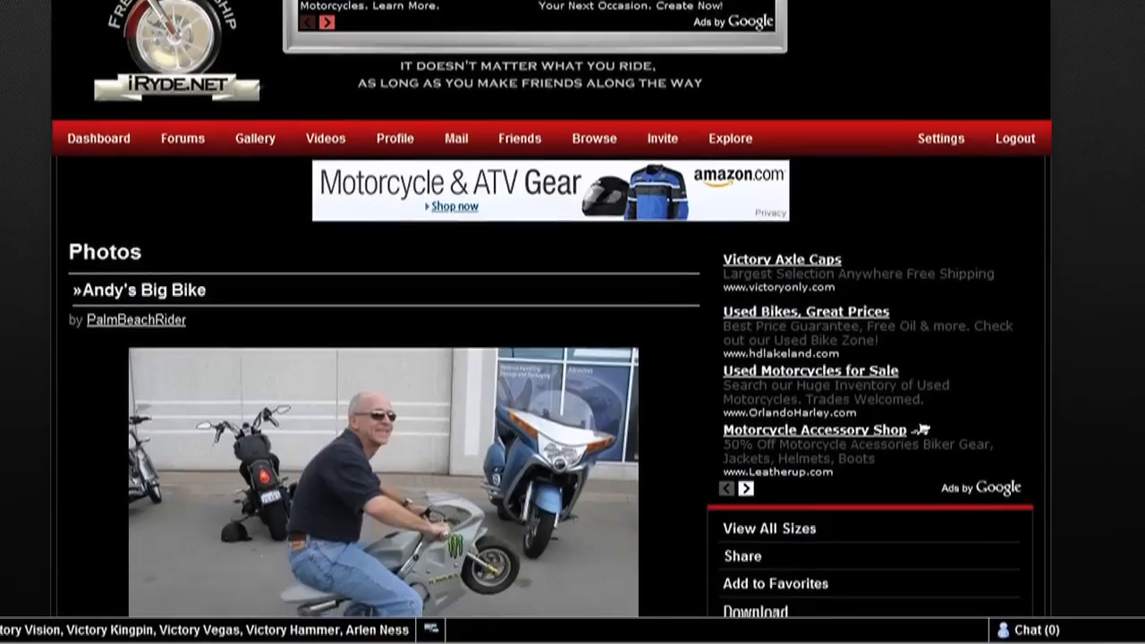
{"action": "scroll", "scroll_direction": "down", "scroll_amount": 3}
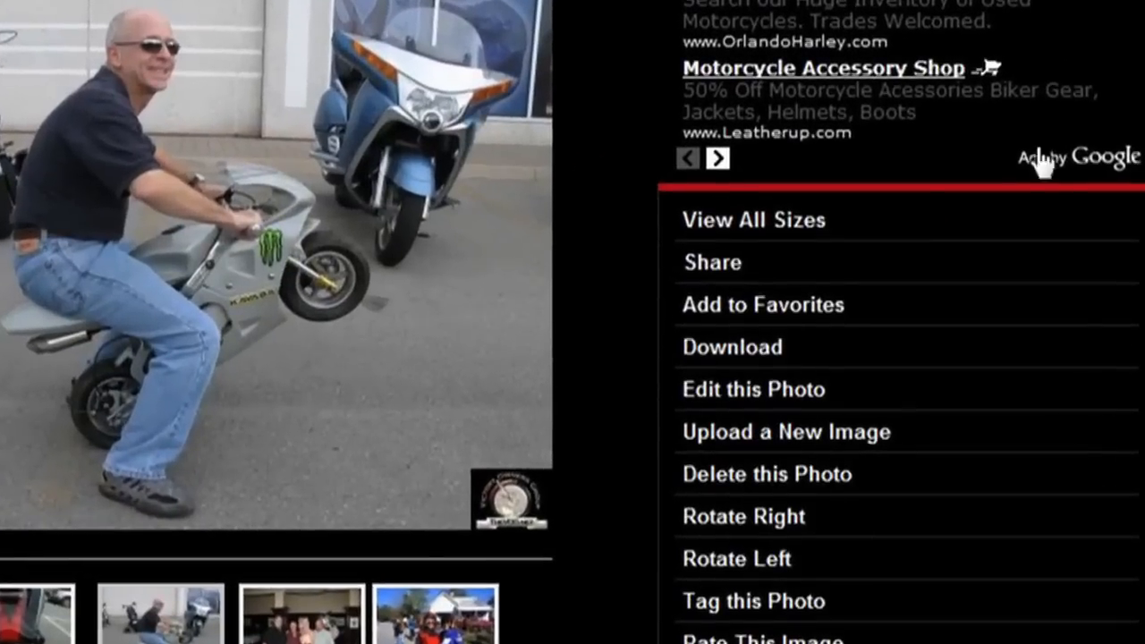
- Browse the photo's sizes to the 150 x 112 version and copy its HTML embed code
{"action": "left_click", "coordinate": [751, 220]}
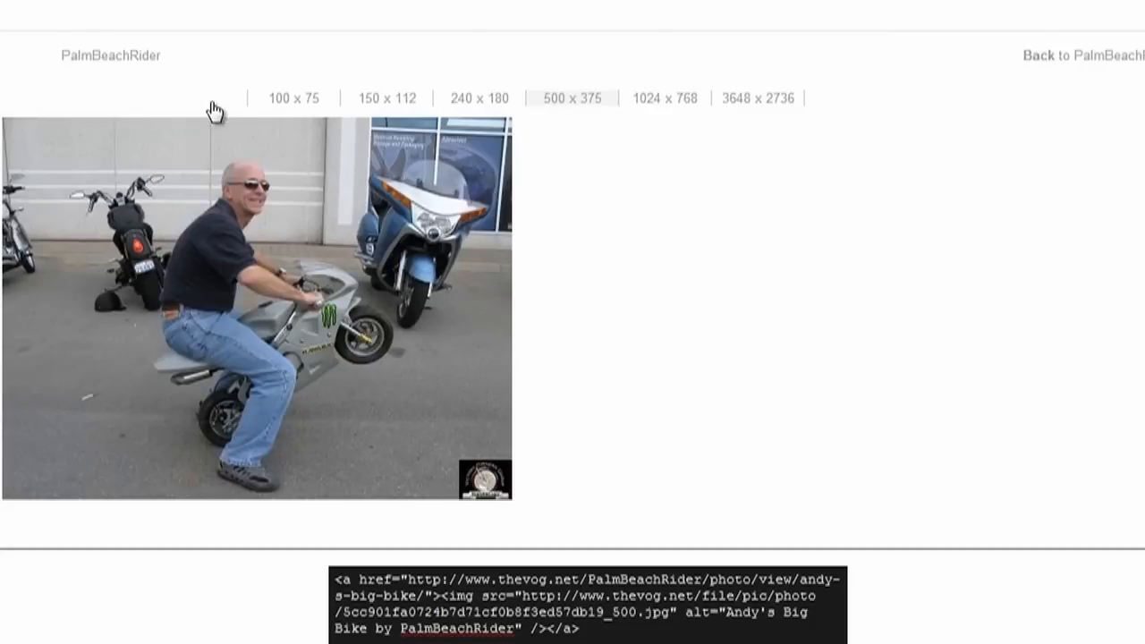
{"action": "left_click", "coordinate": [200, 97]}
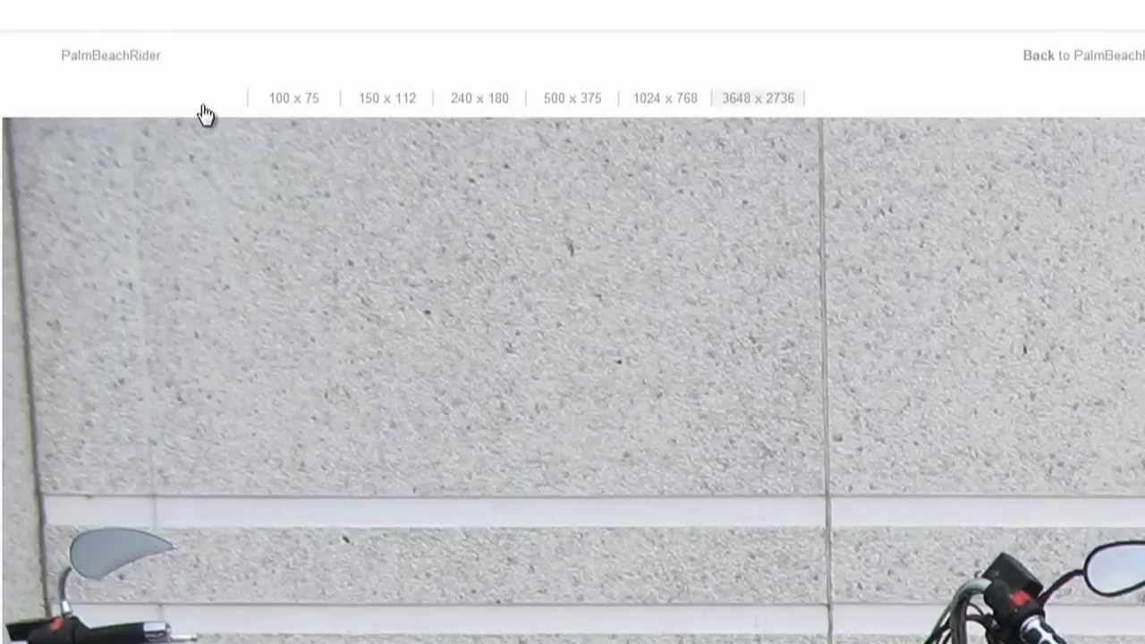
{"action": "left_click", "coordinate": [201, 96]}
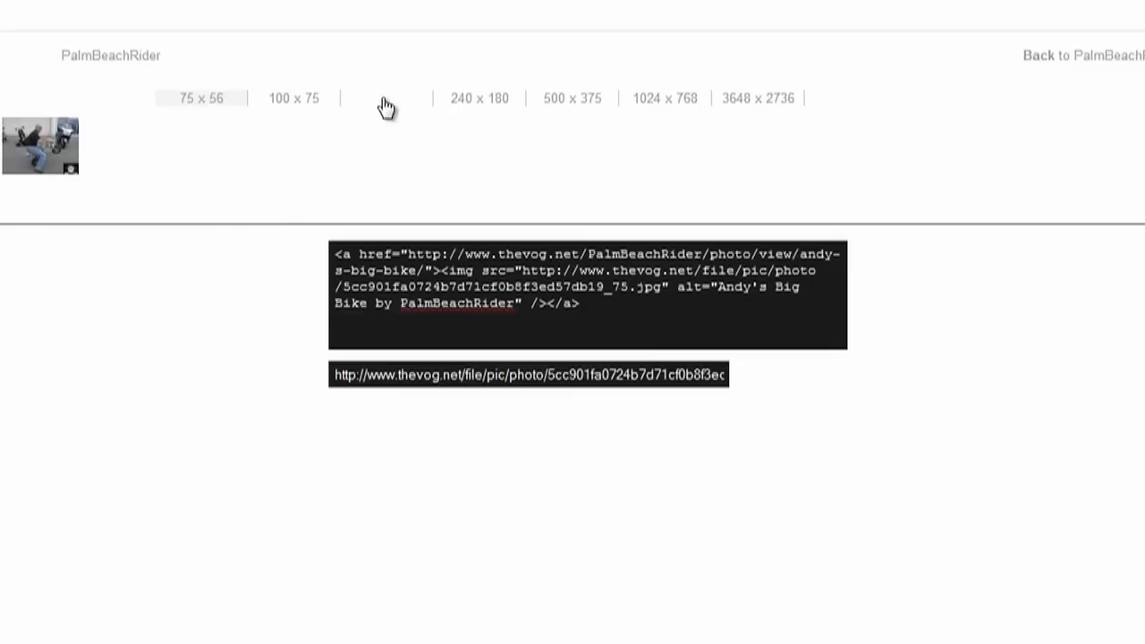
{"action": "left_click", "coordinate": [387, 97]}
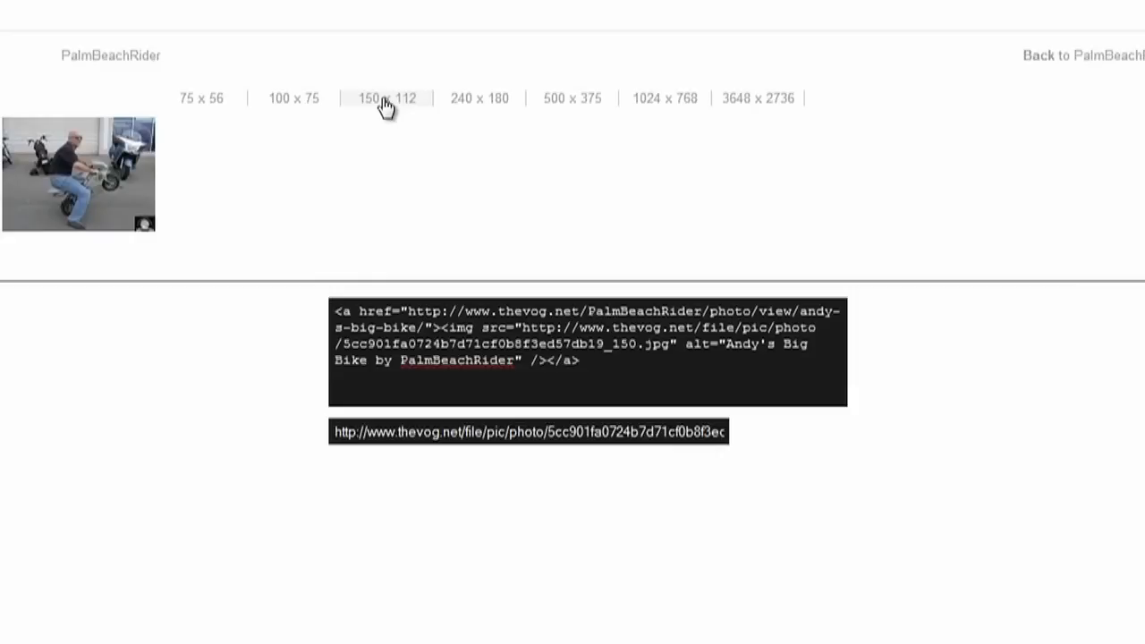
{"action": "mouse_move", "coordinate": [421, 114]}
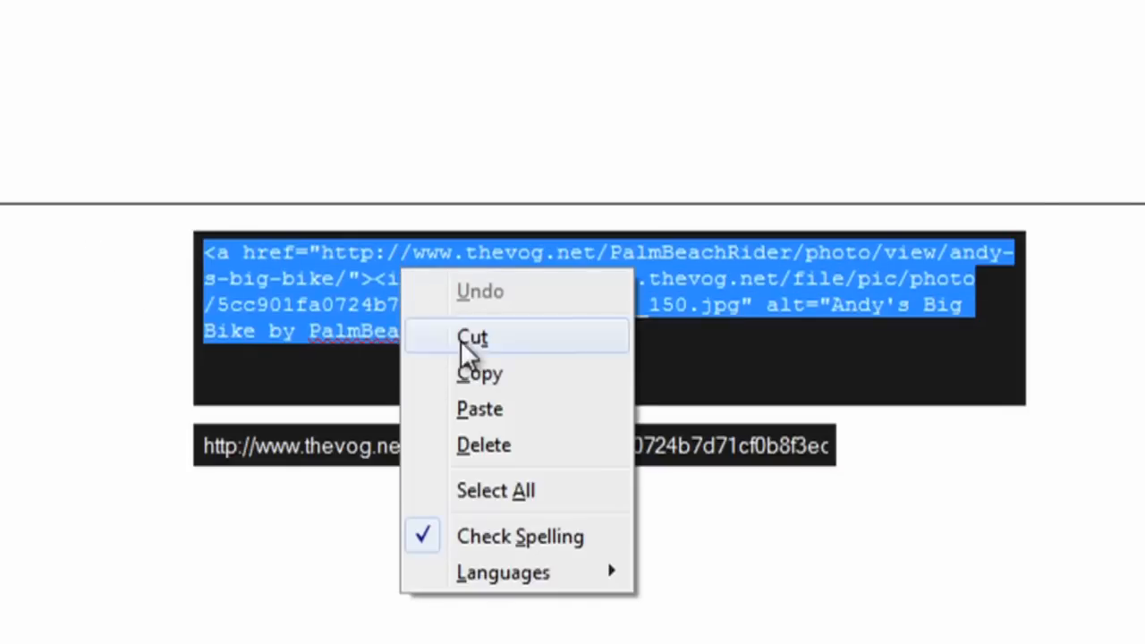
{"action": "left_click", "coordinate": [480, 374]}
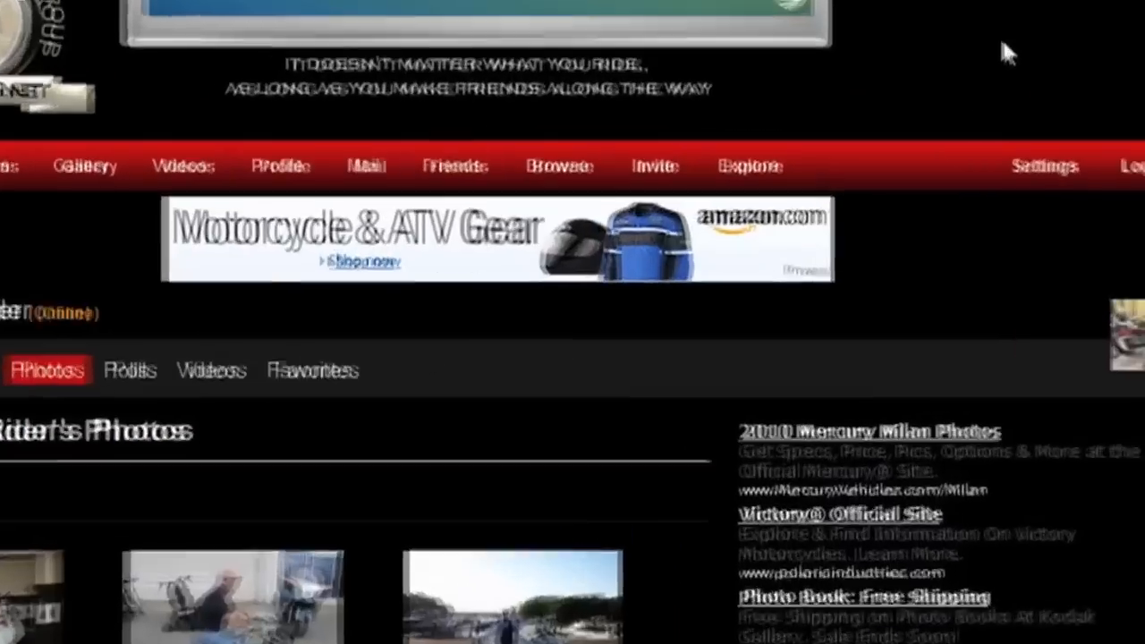
- Reach the Forum Signature box in Account Settings
{"action": "left_click", "coordinate": [1044, 165]}
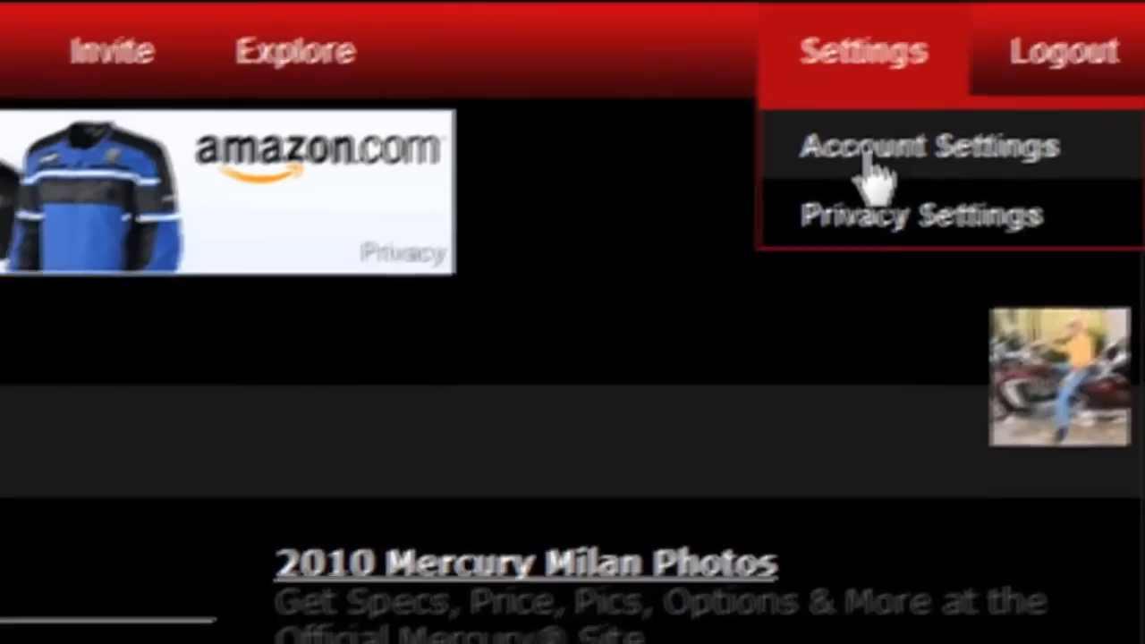
{"action": "left_click", "coordinate": [934, 147]}
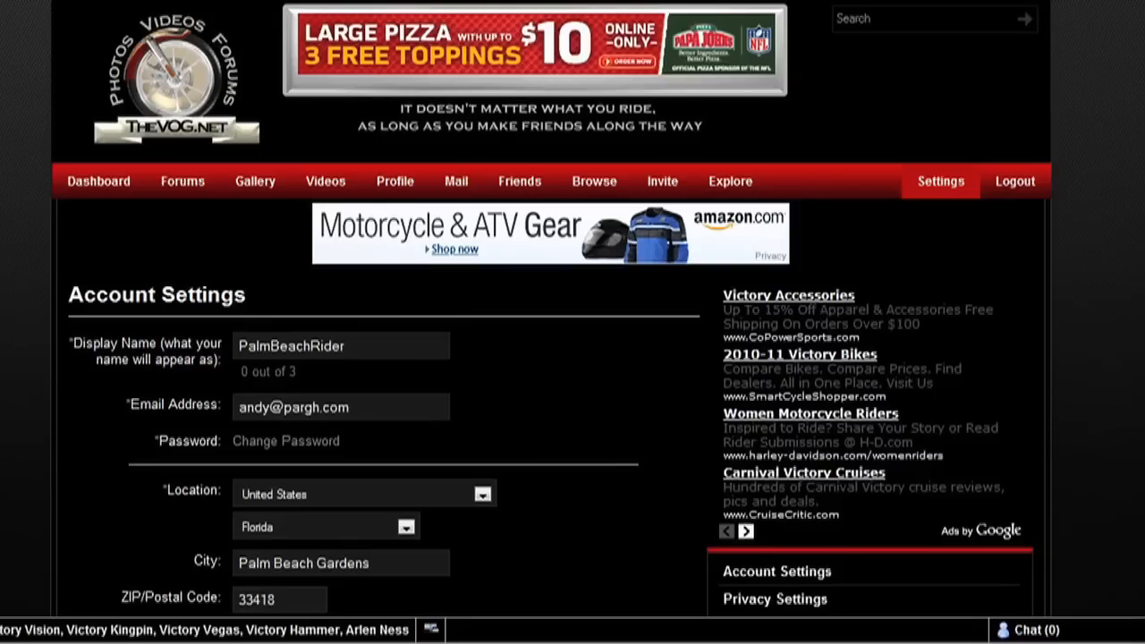
{"action": "scroll", "scroll_direction": "down", "scroll_amount": 3}
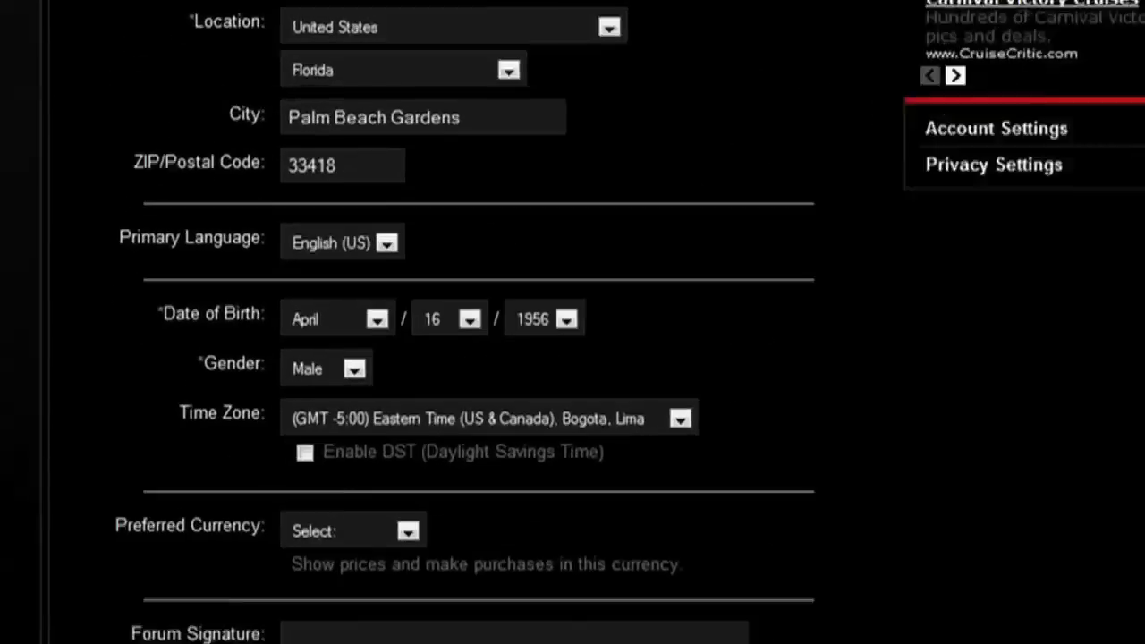
{"action": "scroll", "scroll_direction": "down", "scroll_amount": 3}
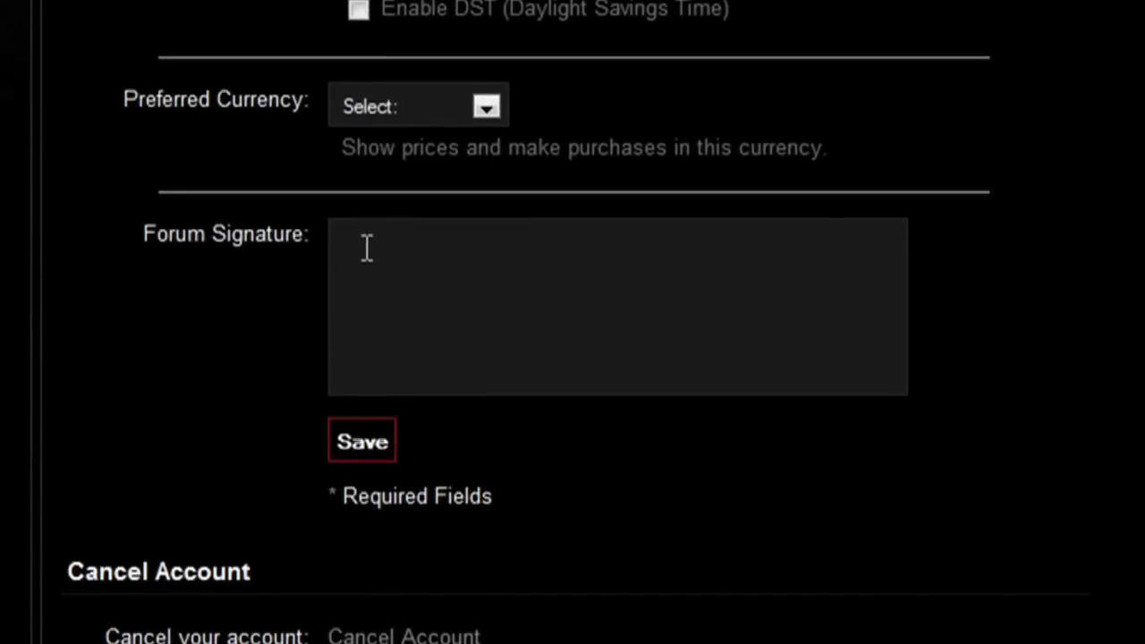
- Paste the photo embed code as the forum signature and save the settings
{"action": "right_click", "coordinate": [367, 251]}
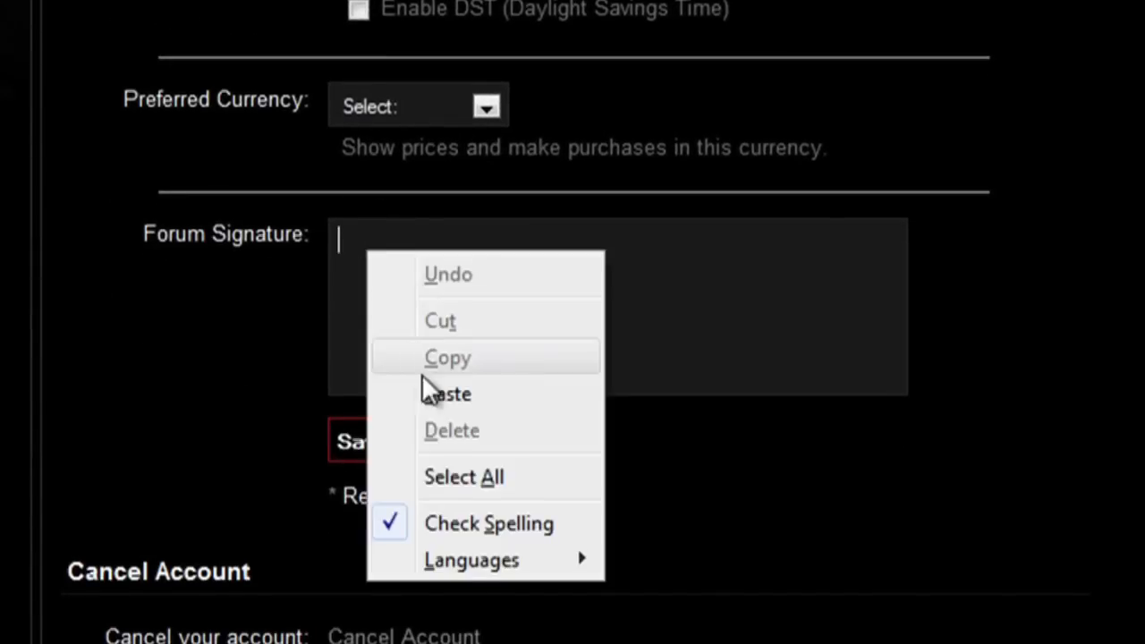
{"action": "left_click", "coordinate": [446, 394]}
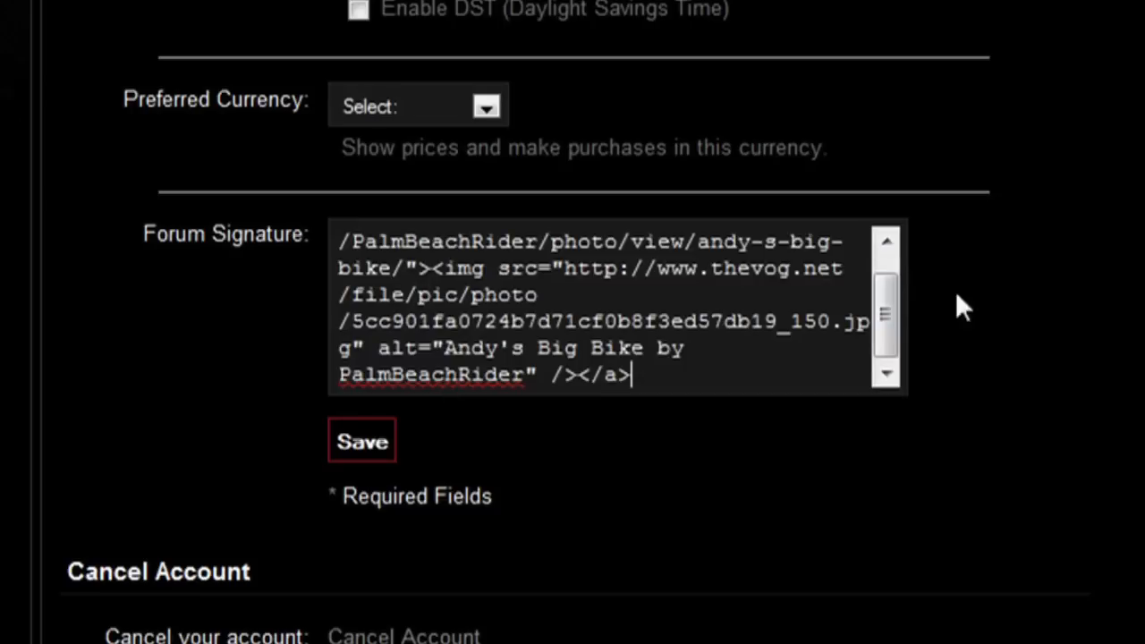
{"action": "left_click", "coordinate": [361, 440]}
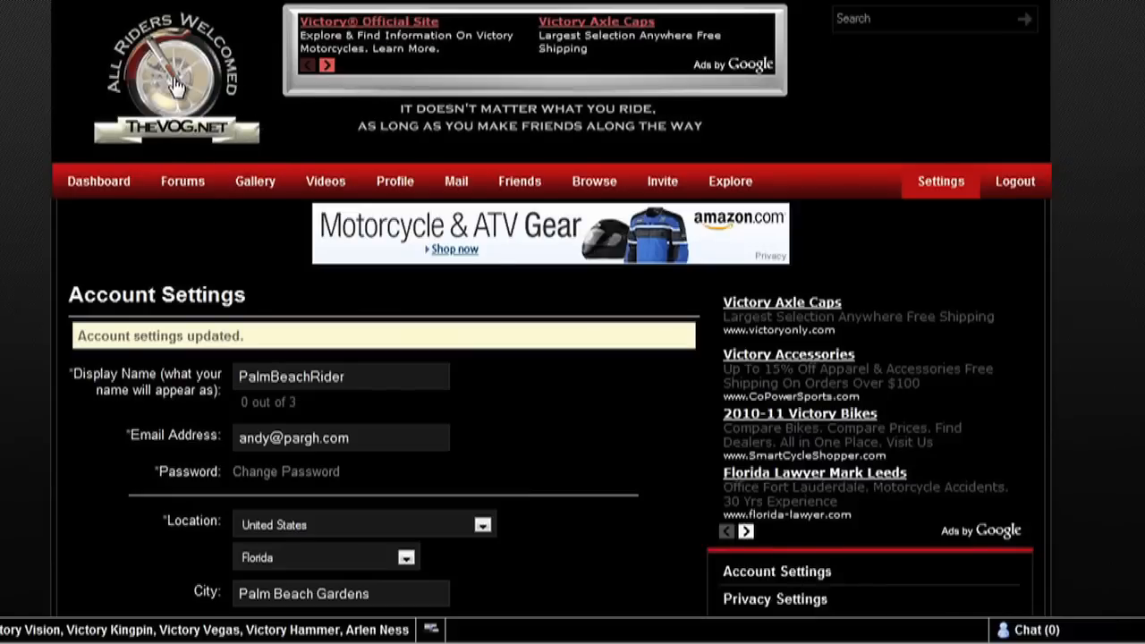
- Return to the dashboard and scroll to the Hot Topics list with the Test Post
{"action": "left_click", "coordinate": [99, 181]}
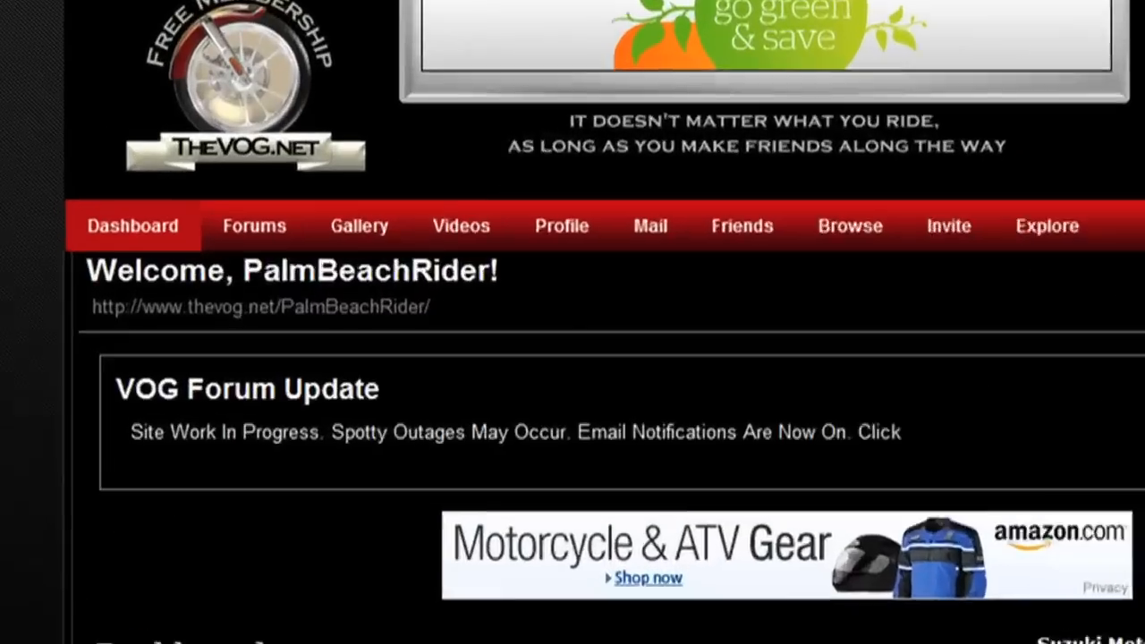
{"action": "scroll", "scroll_direction": "down", "scroll_amount": 3}
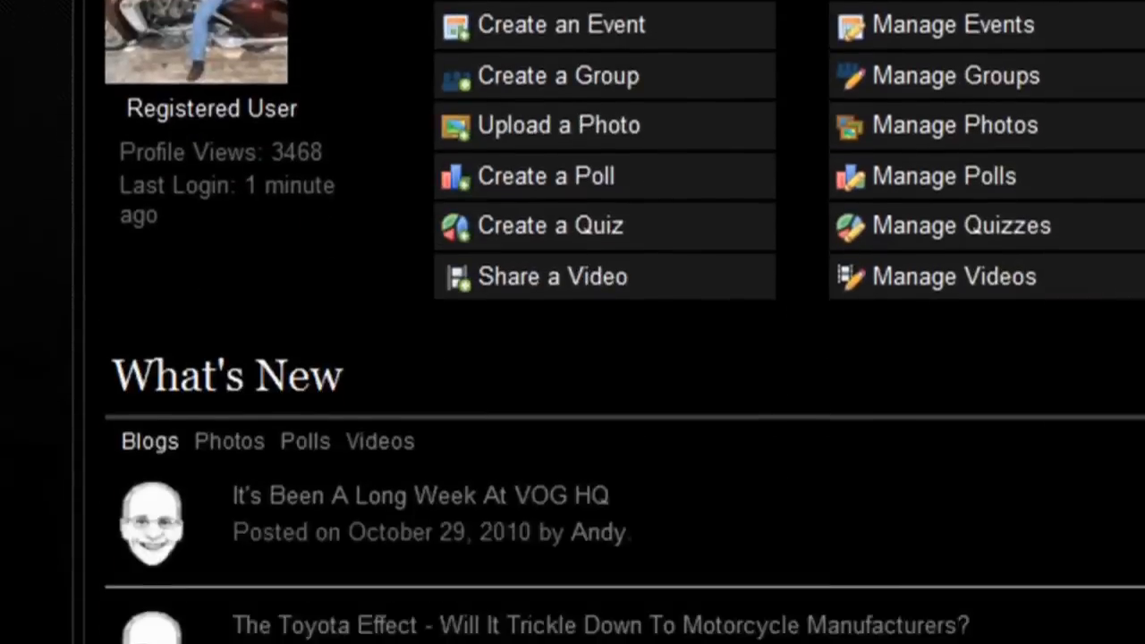
{"action": "scroll", "scroll_direction": "down", "scroll_amount": 3}
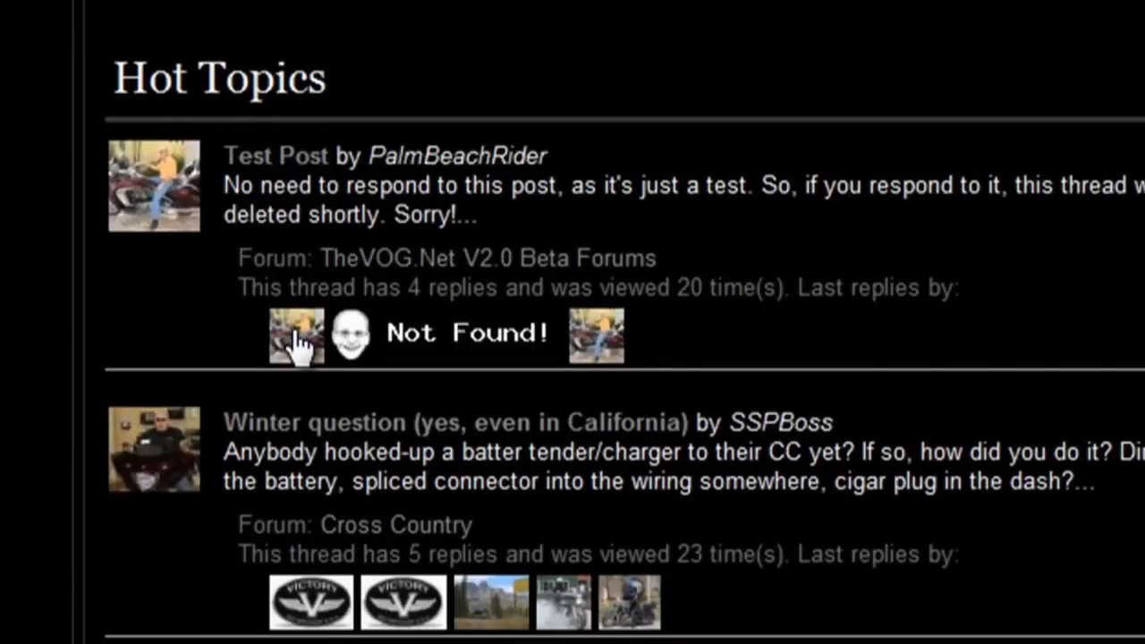
{"action": "mouse_move", "coordinate": [297, 336]}
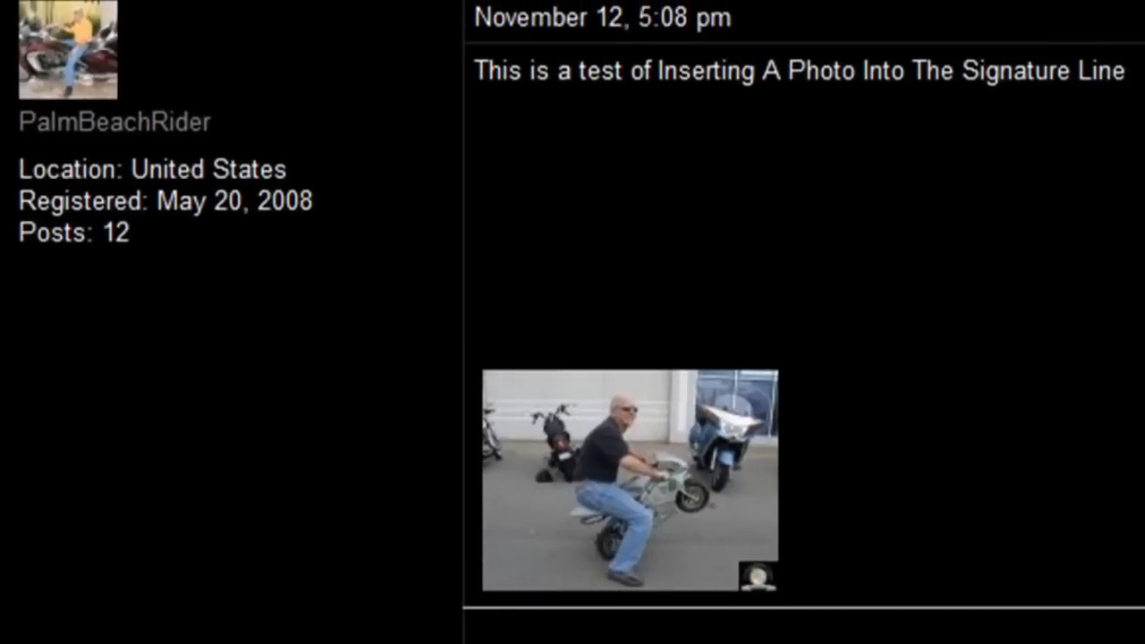
{"action": "mouse_move", "coordinate": [540, 70]}
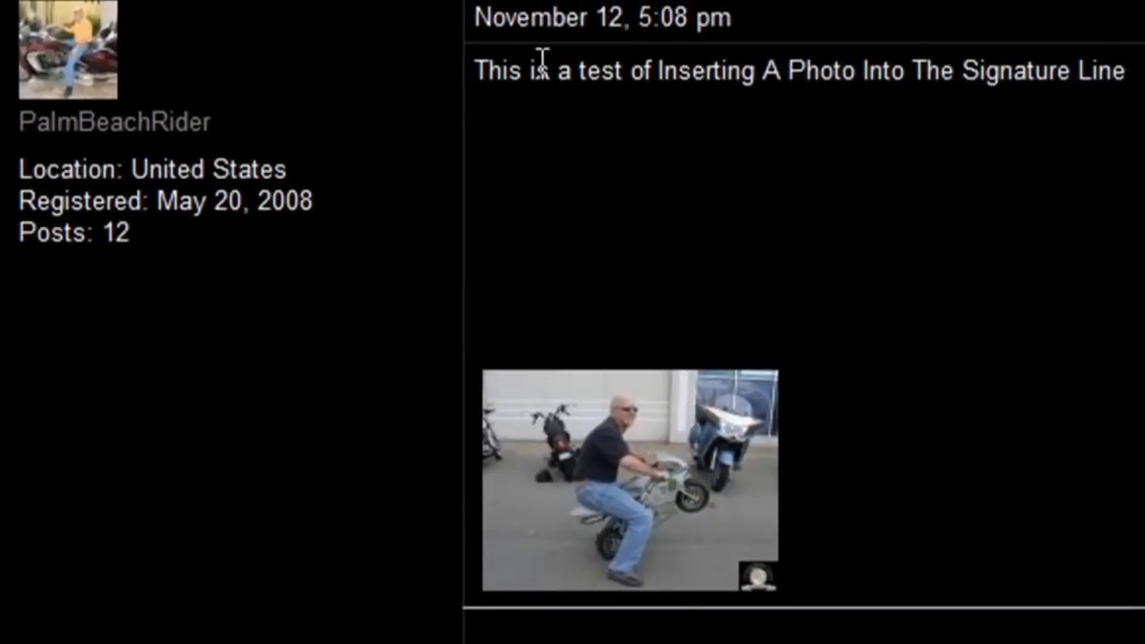
{"action": "mouse_move", "coordinate": [996, 53]}
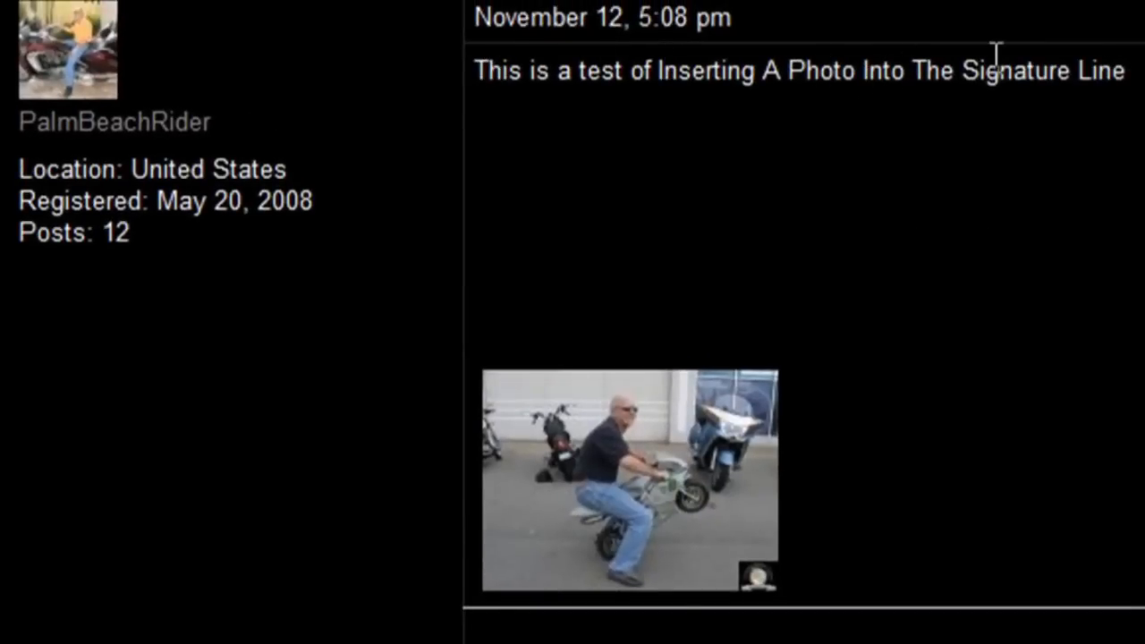
{"action": "mouse_move", "coordinate": [1020, 375]}
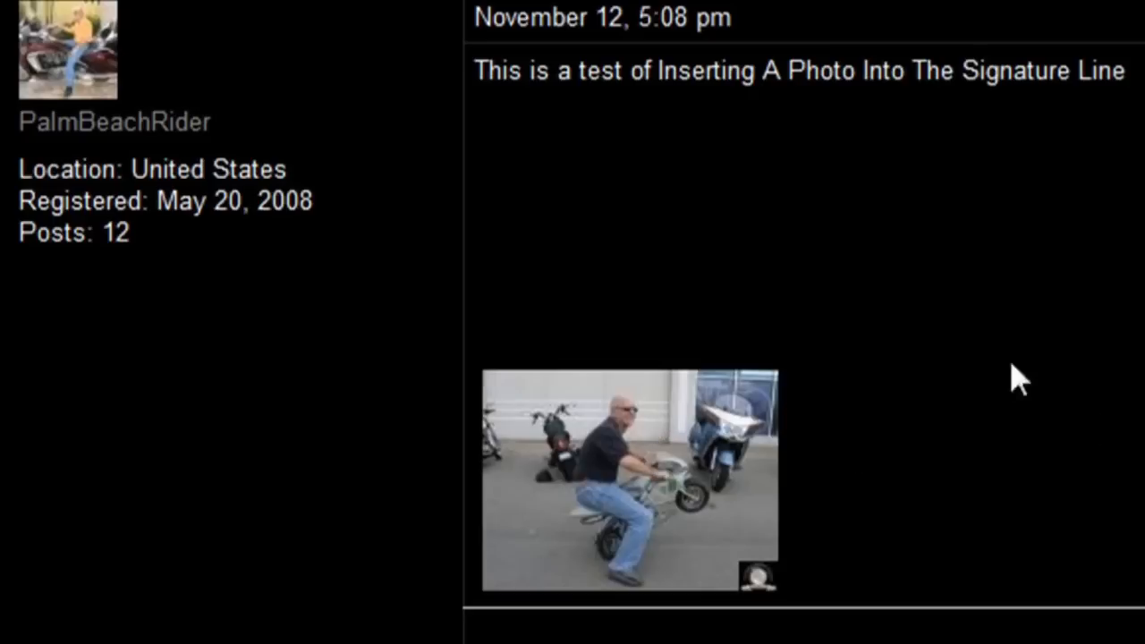